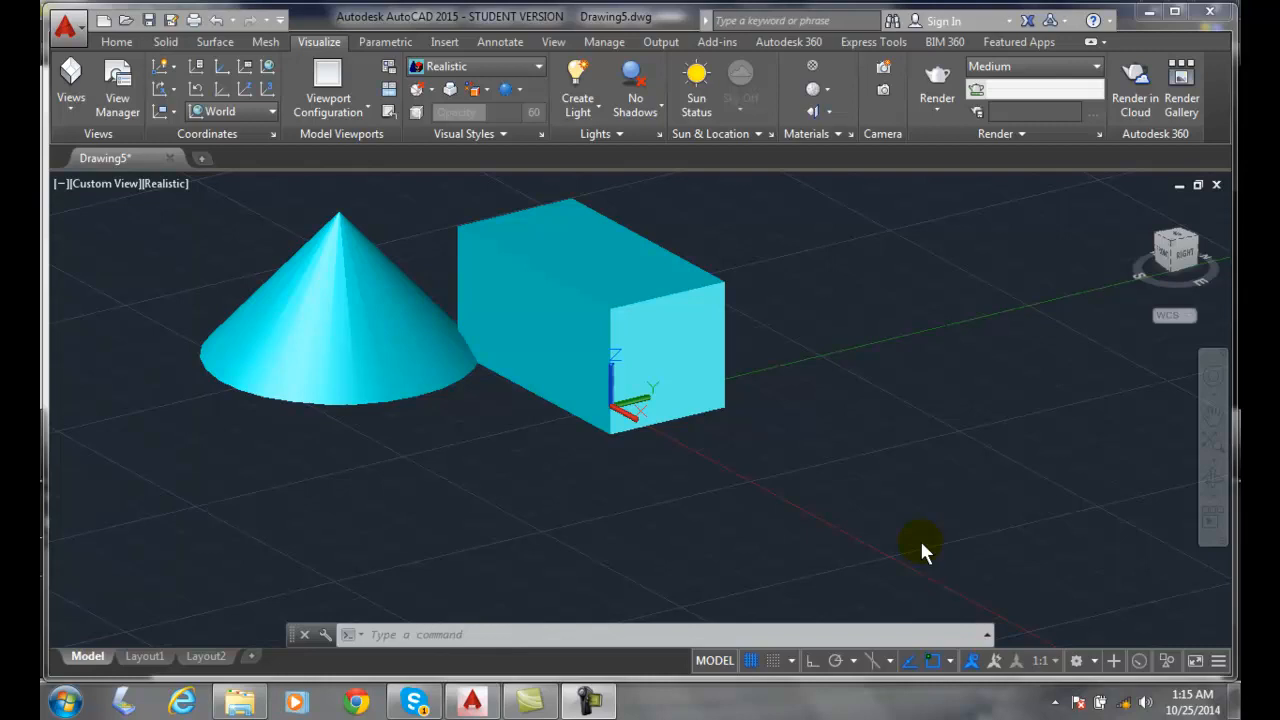
pyautogui.moveTo(810, 353)
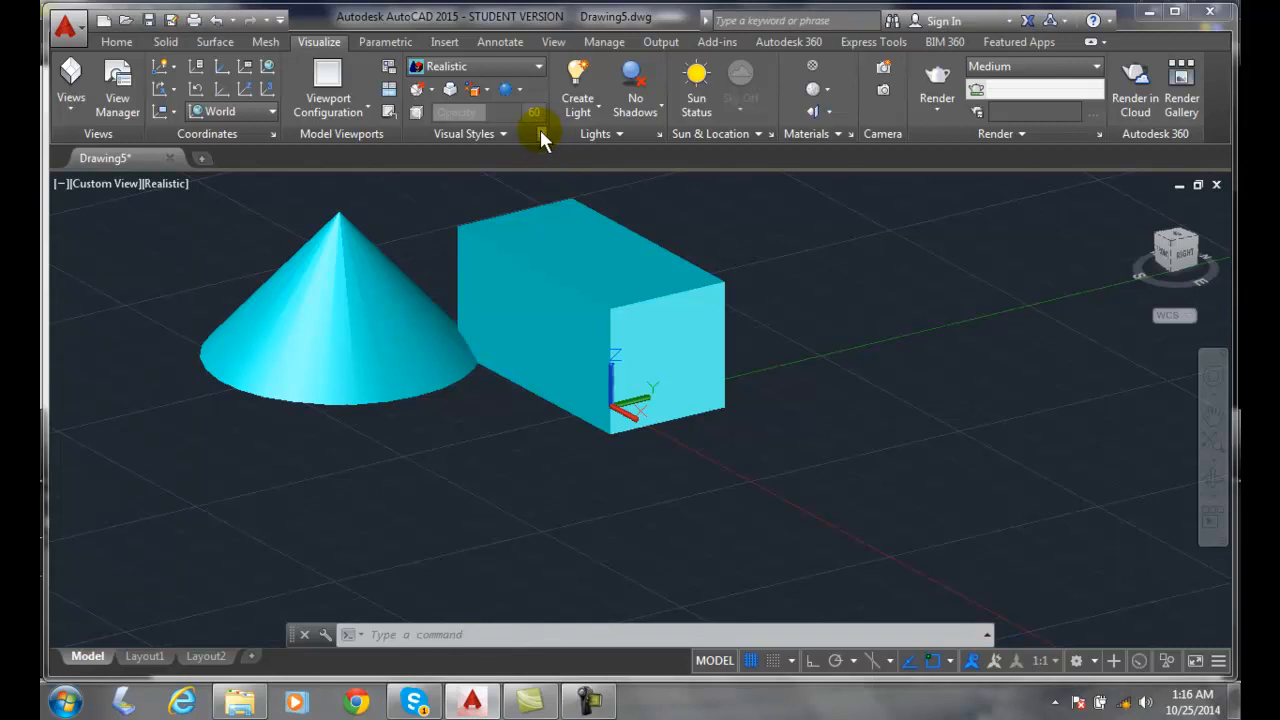
# Step: Open the Visual Styles Manager from the Visual Styles panel launcher
pyautogui.click(540, 133)
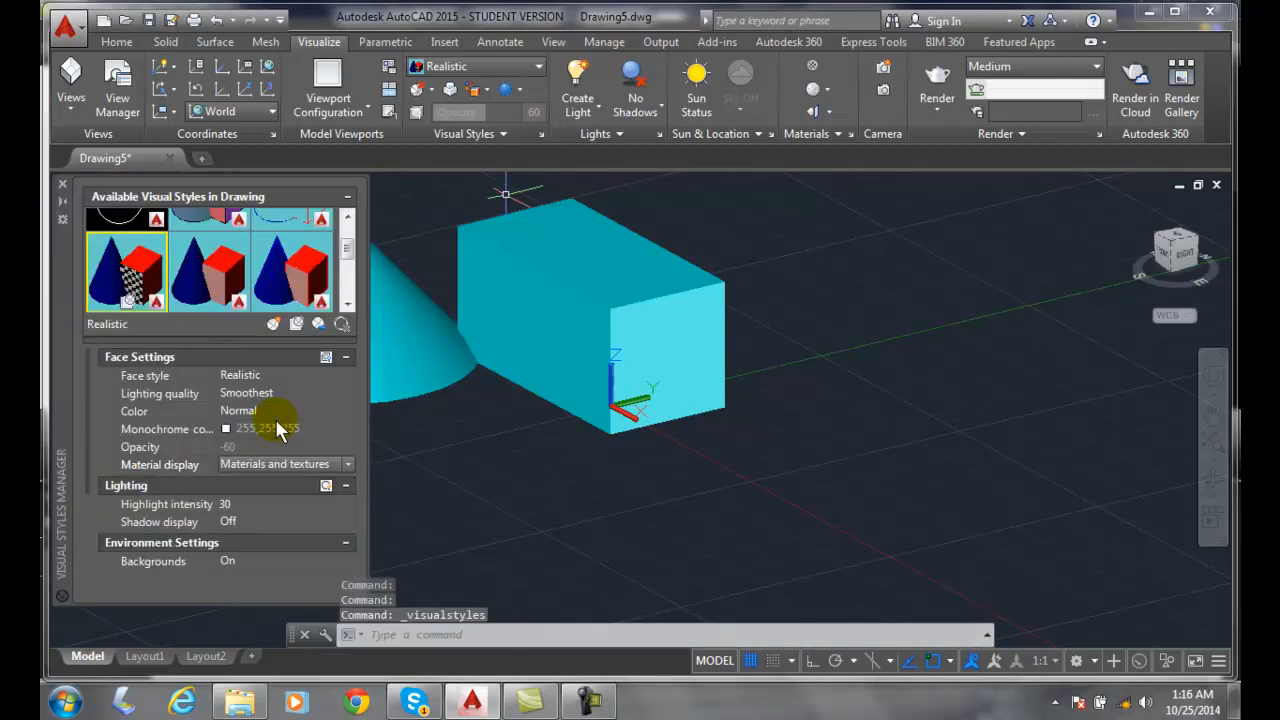
pyautogui.moveTo(135, 275)
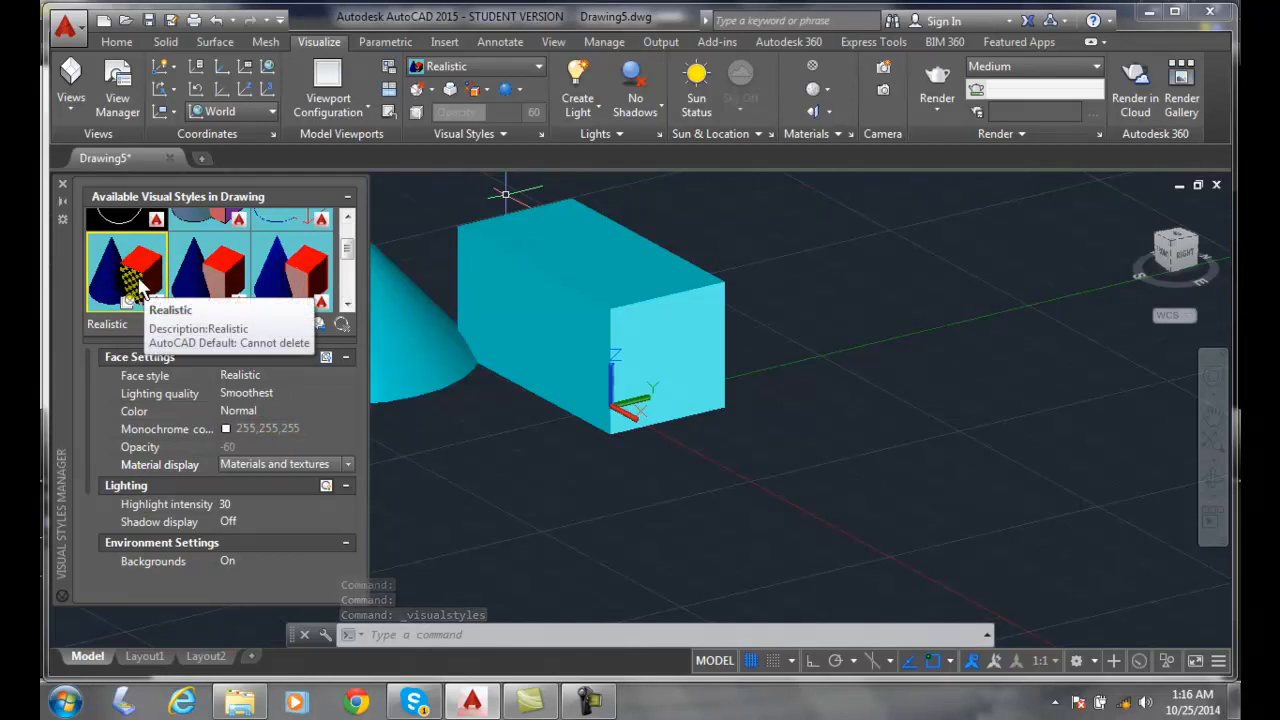
pyautogui.moveTo(240, 521)
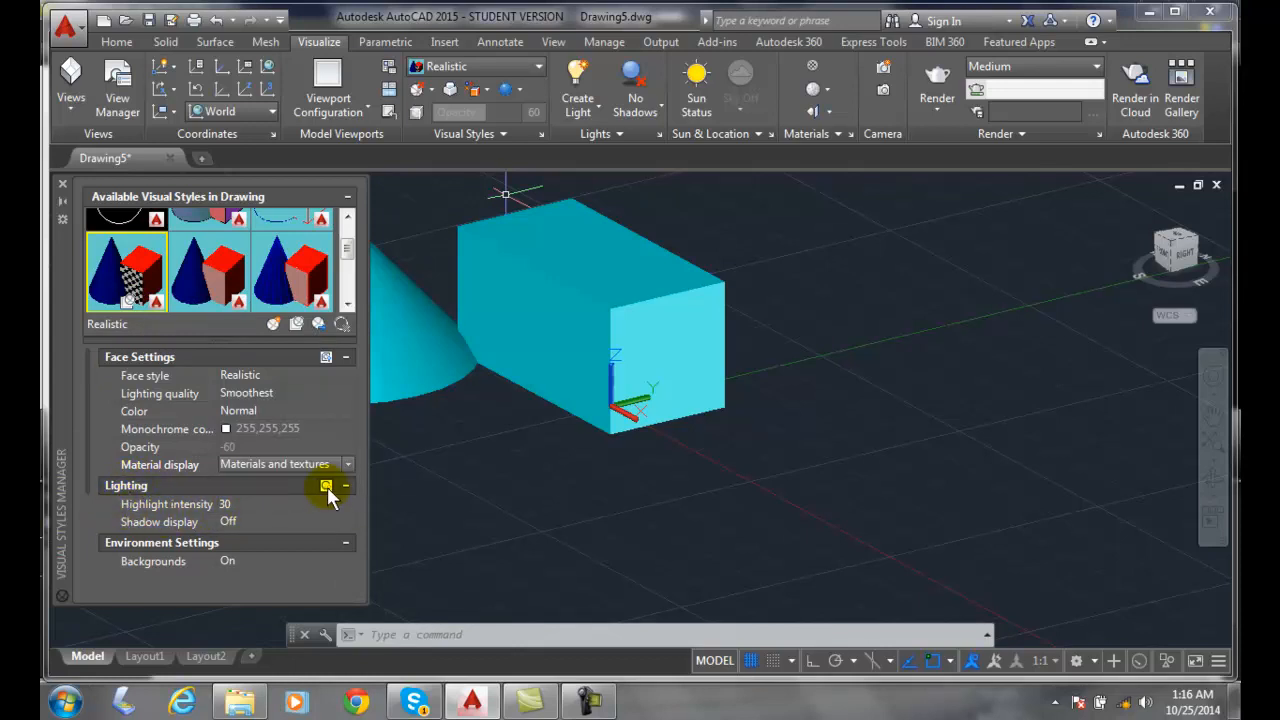
pyautogui.moveTo(328, 490)
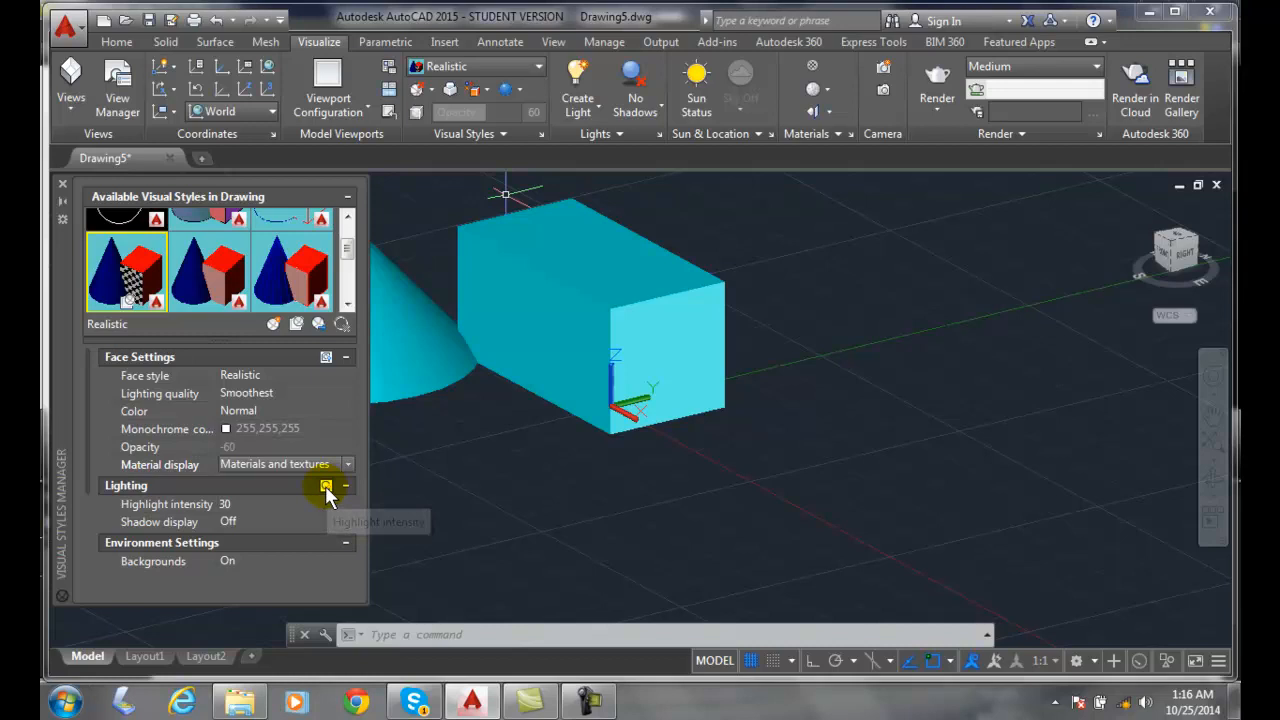
pyautogui.click(326, 486)
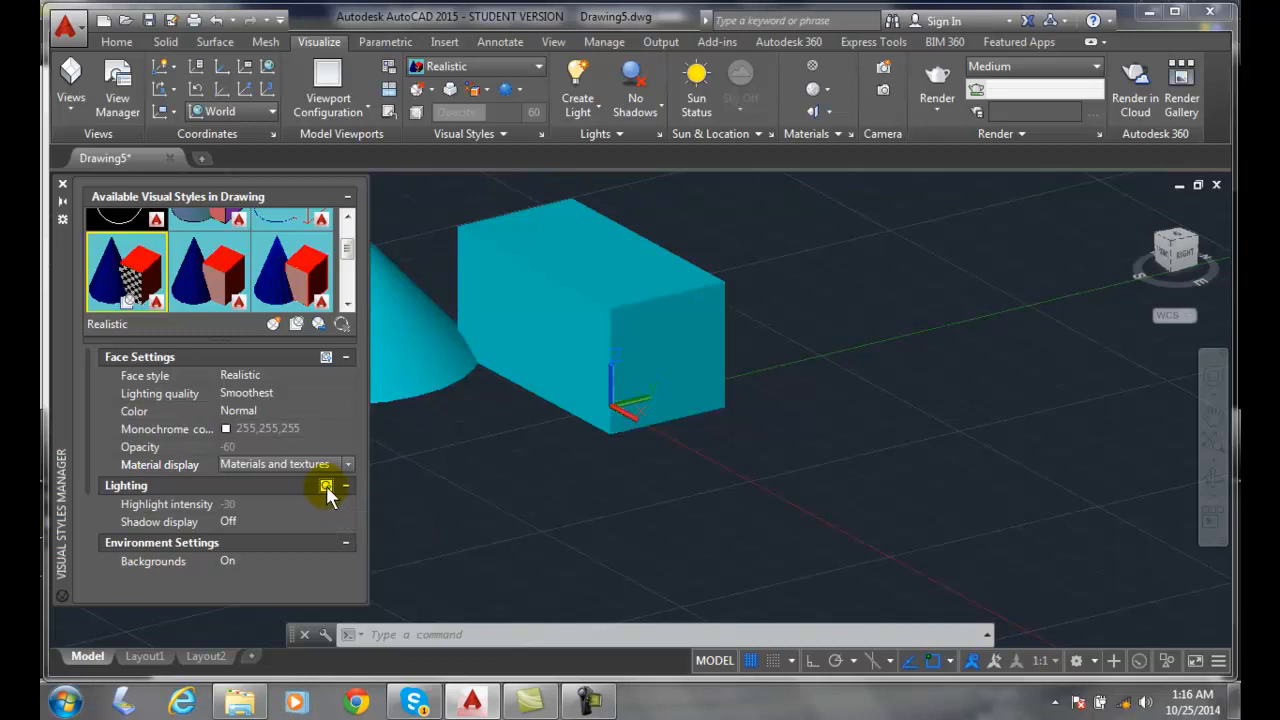
pyautogui.moveTo(326, 487)
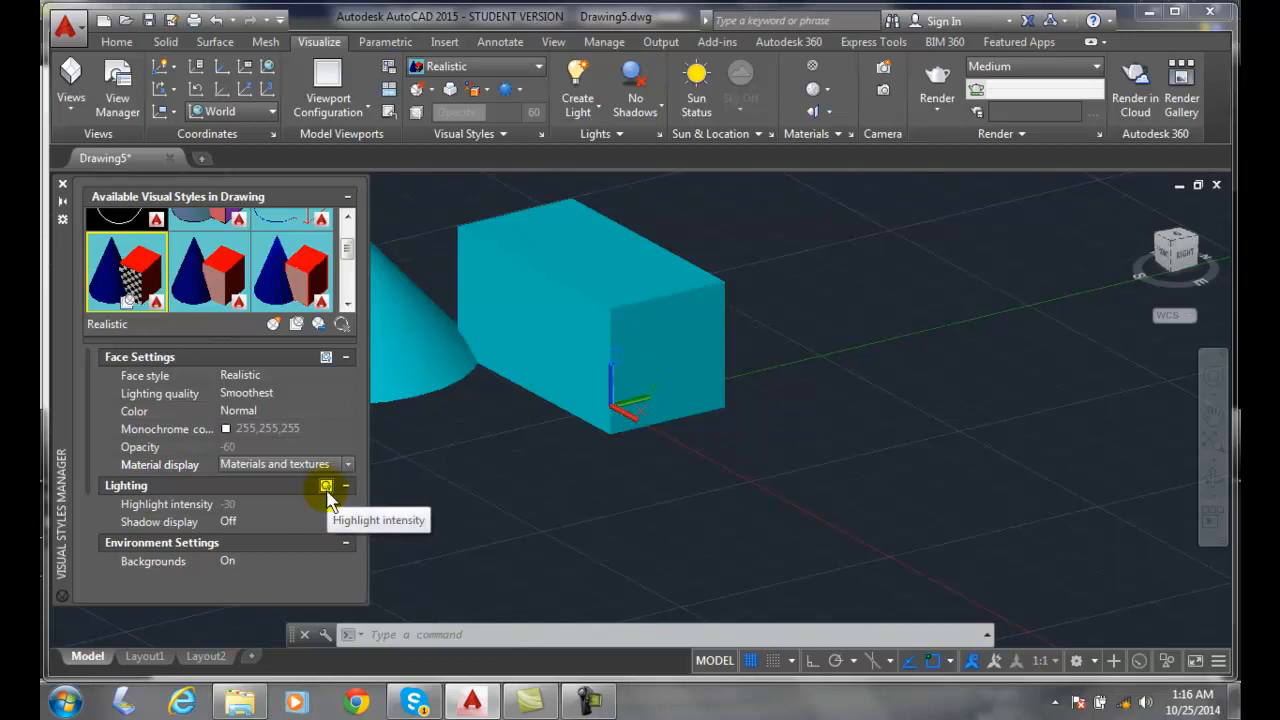
pyautogui.click(327, 485)
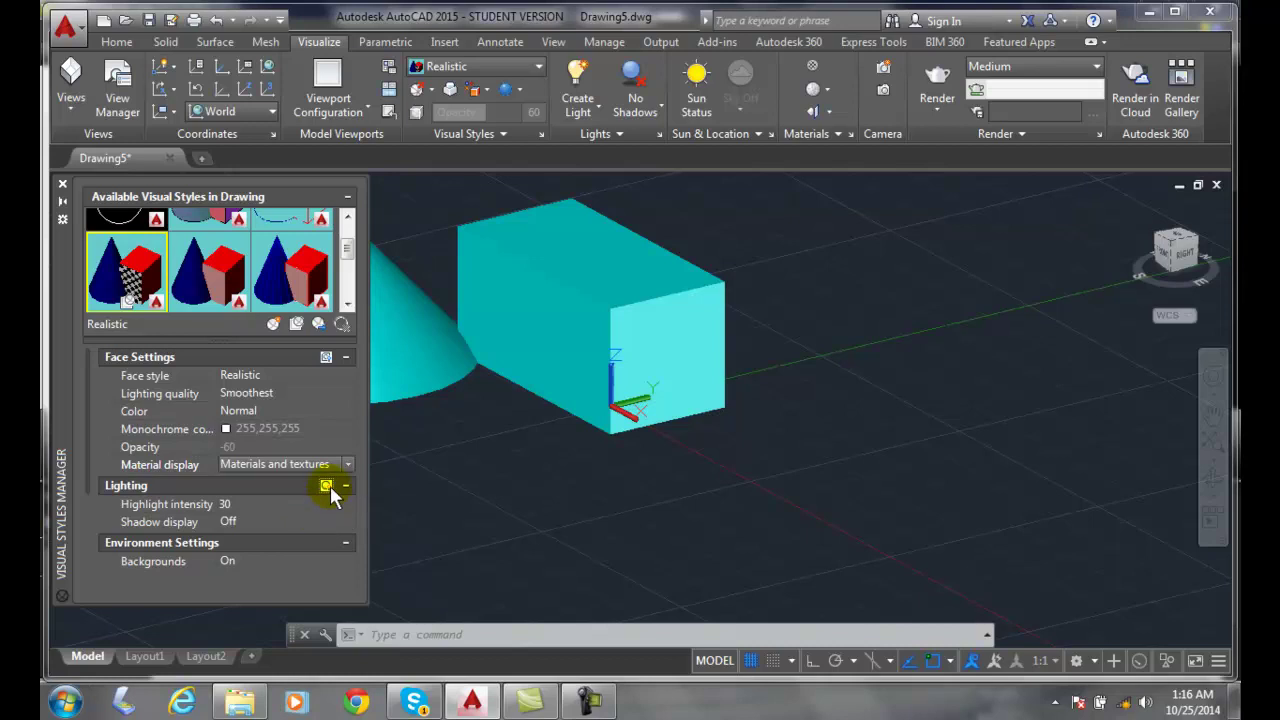
pyautogui.moveTo(328, 487)
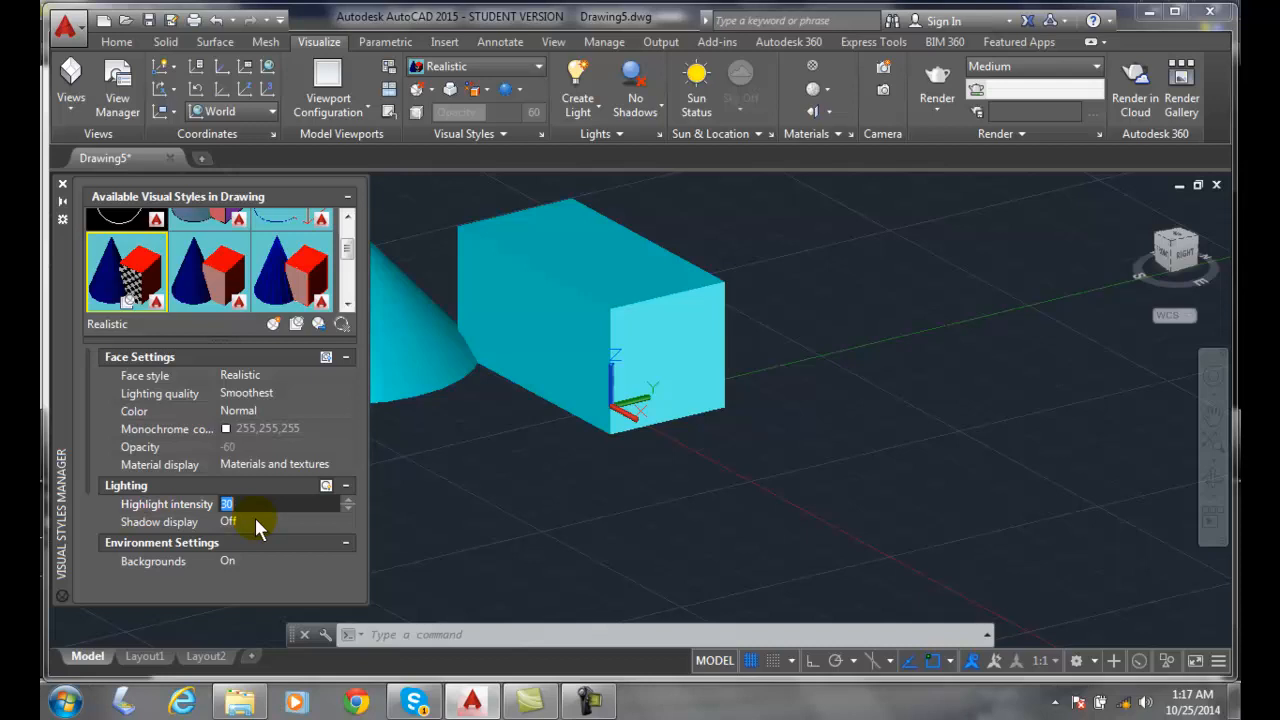
# Step: Change the Realistic style's highlight intensity from 30 to 5
pyautogui.write('5')
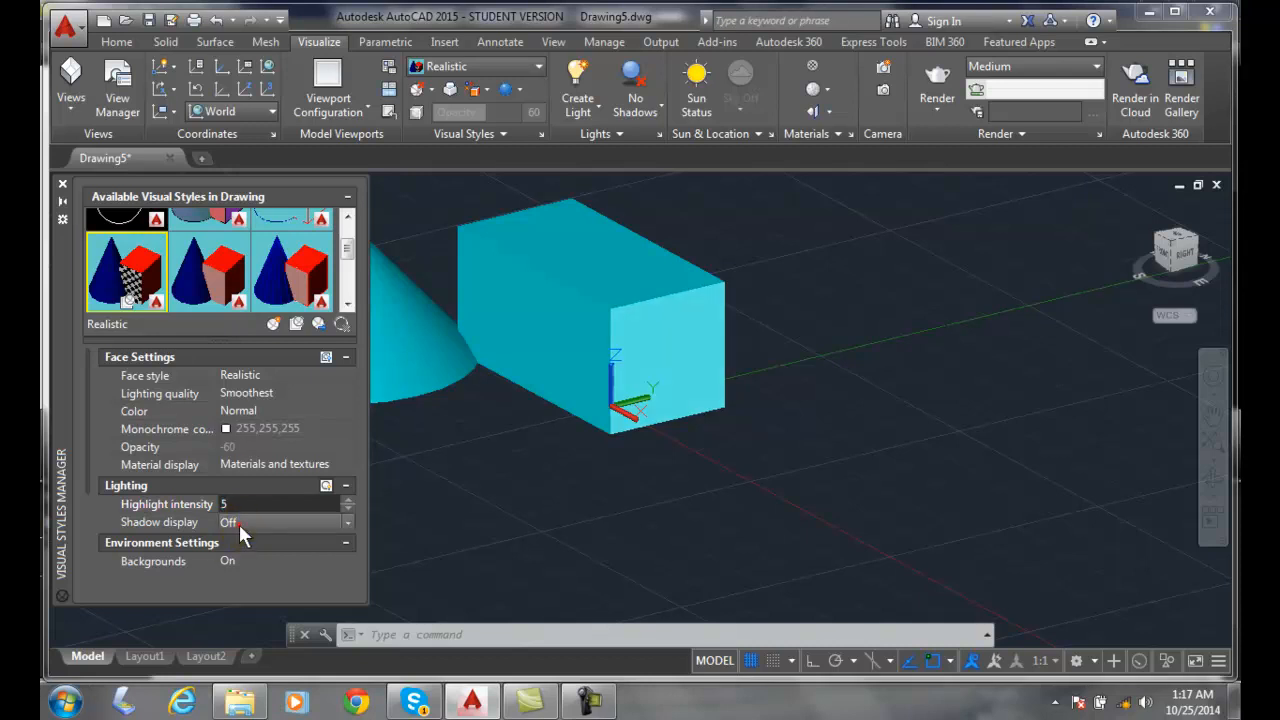
pyautogui.click(280, 522)
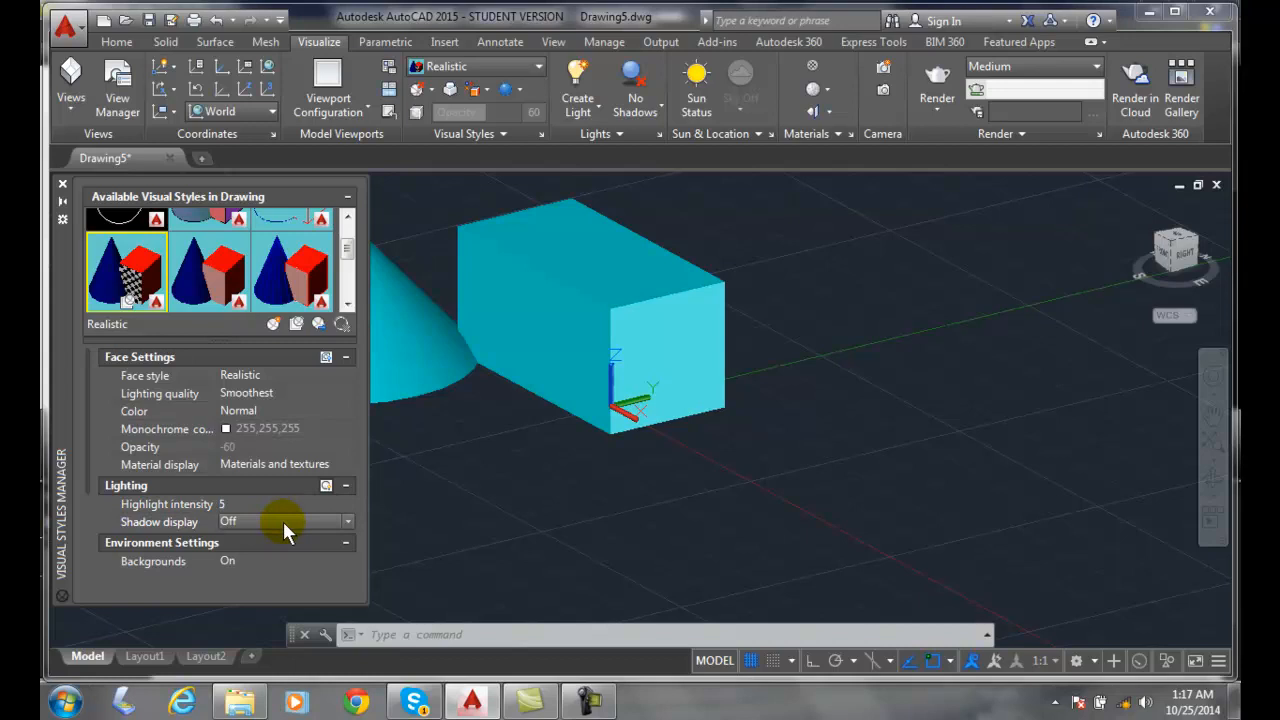
pyautogui.moveTo(350, 527)
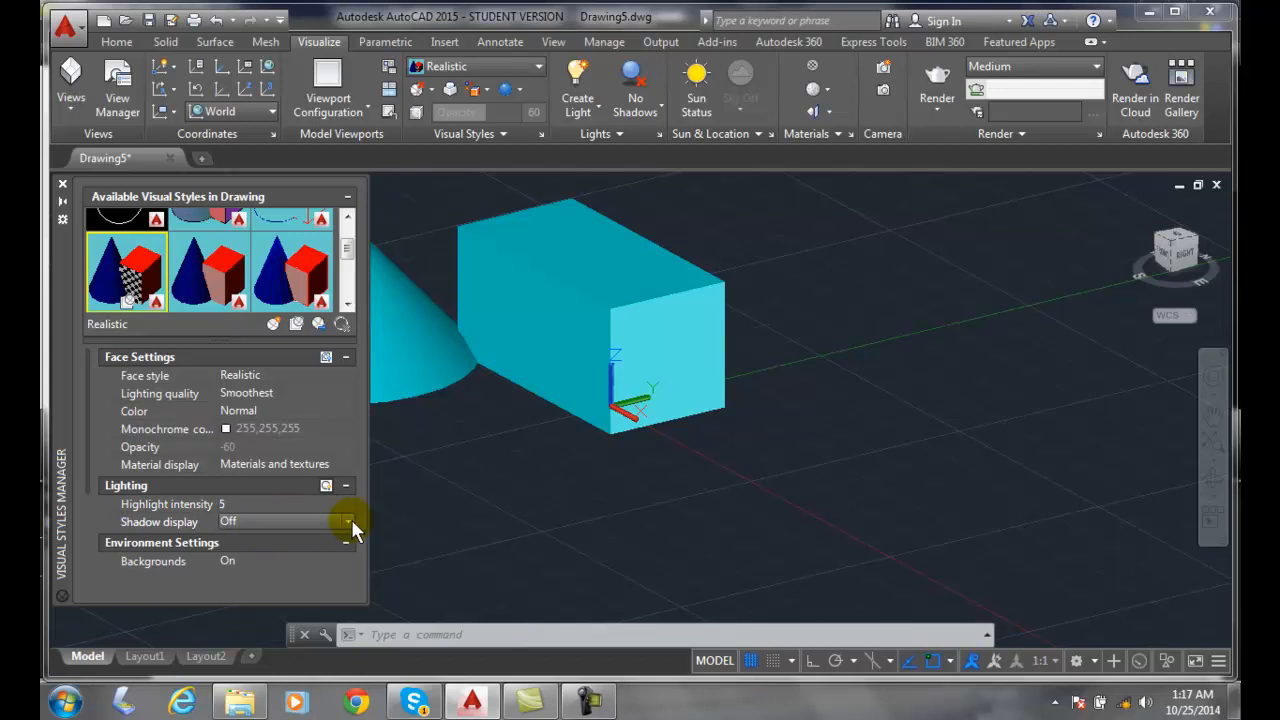
# Step: Set the Realistic style's shadow display to Ground shadow
pyautogui.click(347, 521)
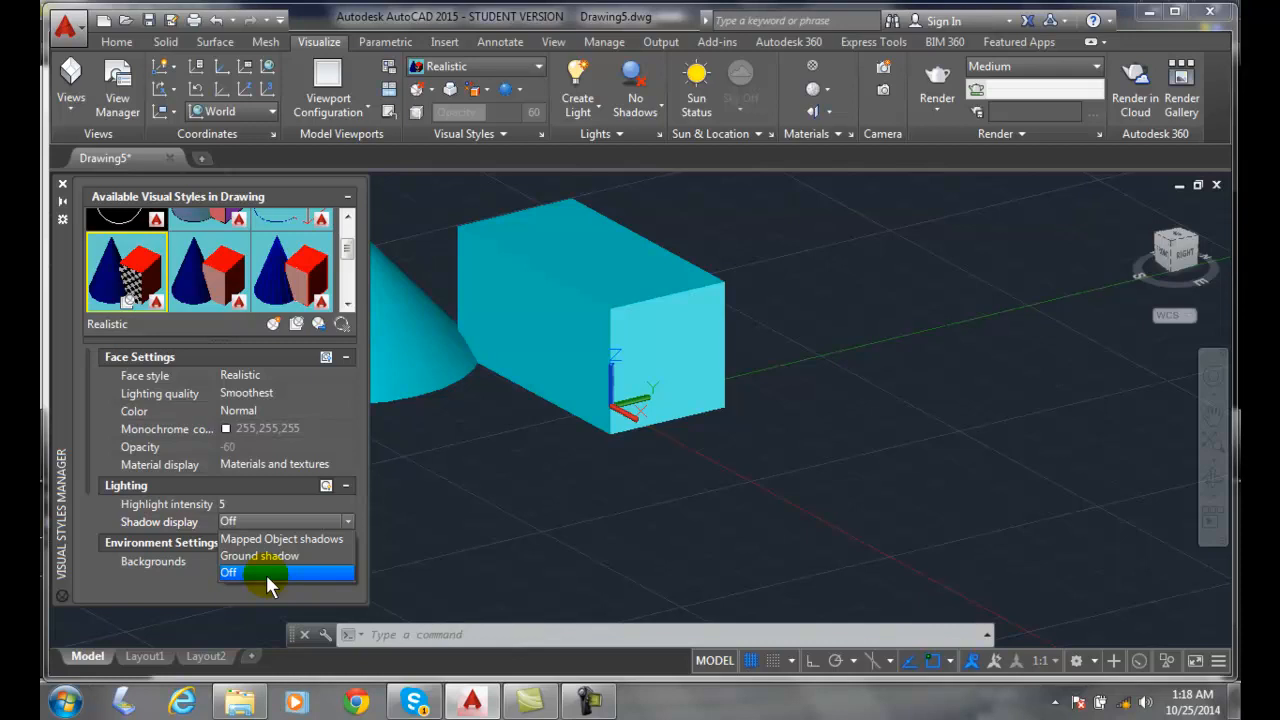
pyautogui.moveTo(260, 556)
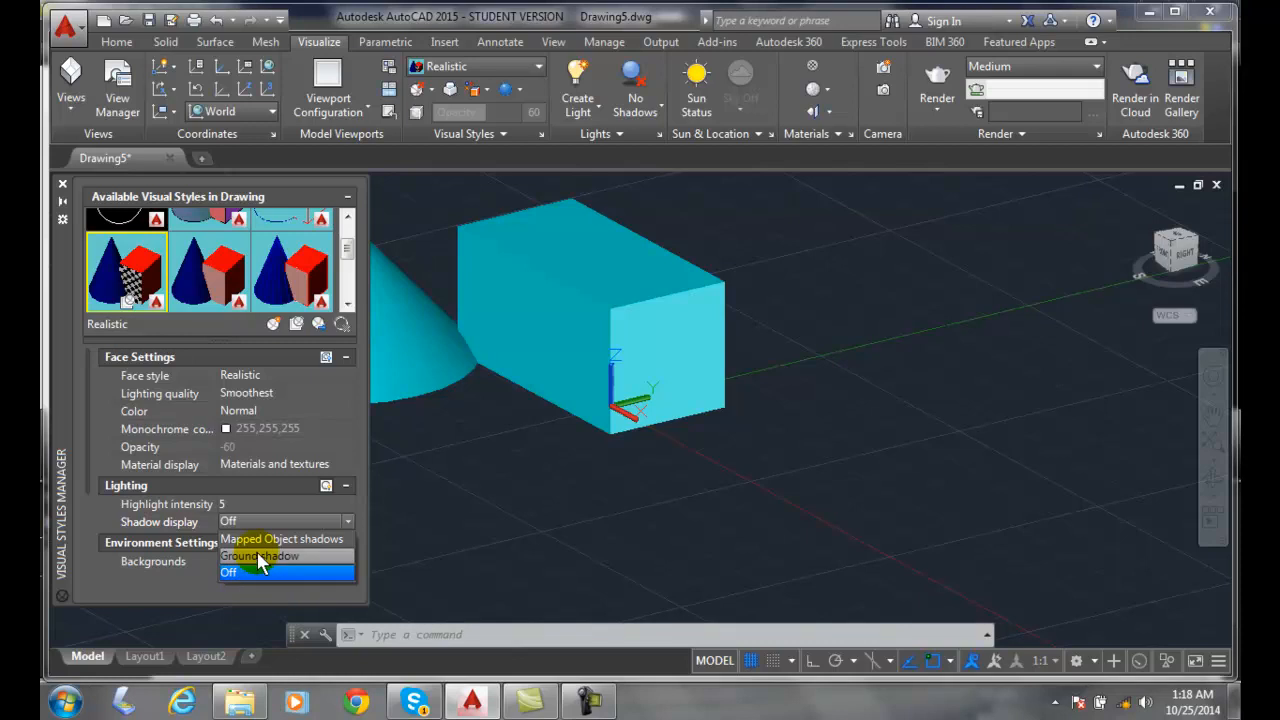
pyautogui.click(260, 555)
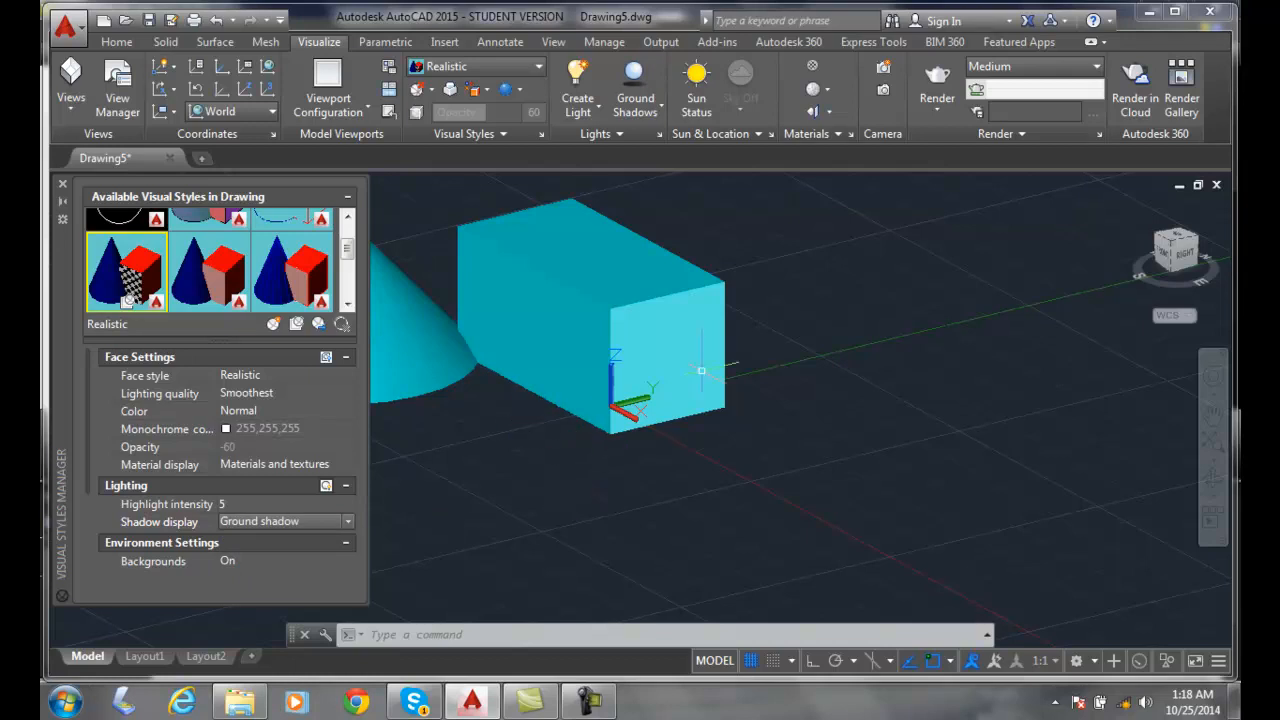
pyautogui.moveTo(808, 458)
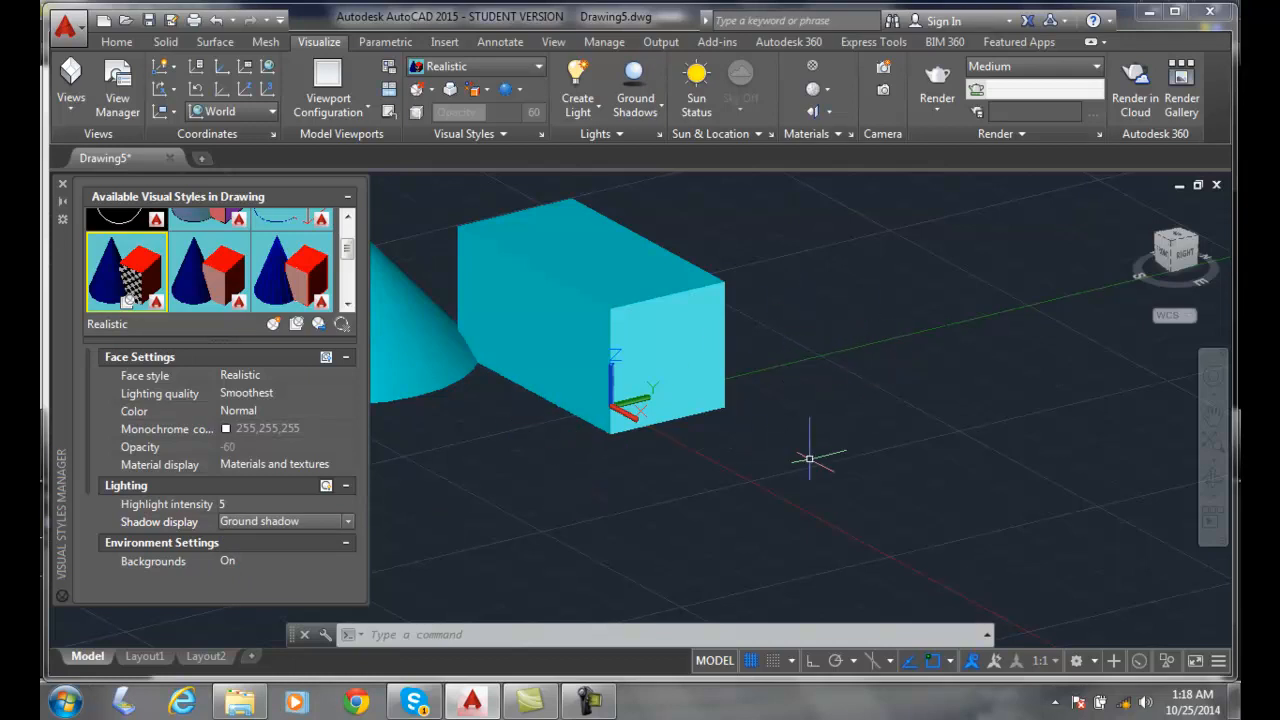
pyautogui.moveTo(635, 497)
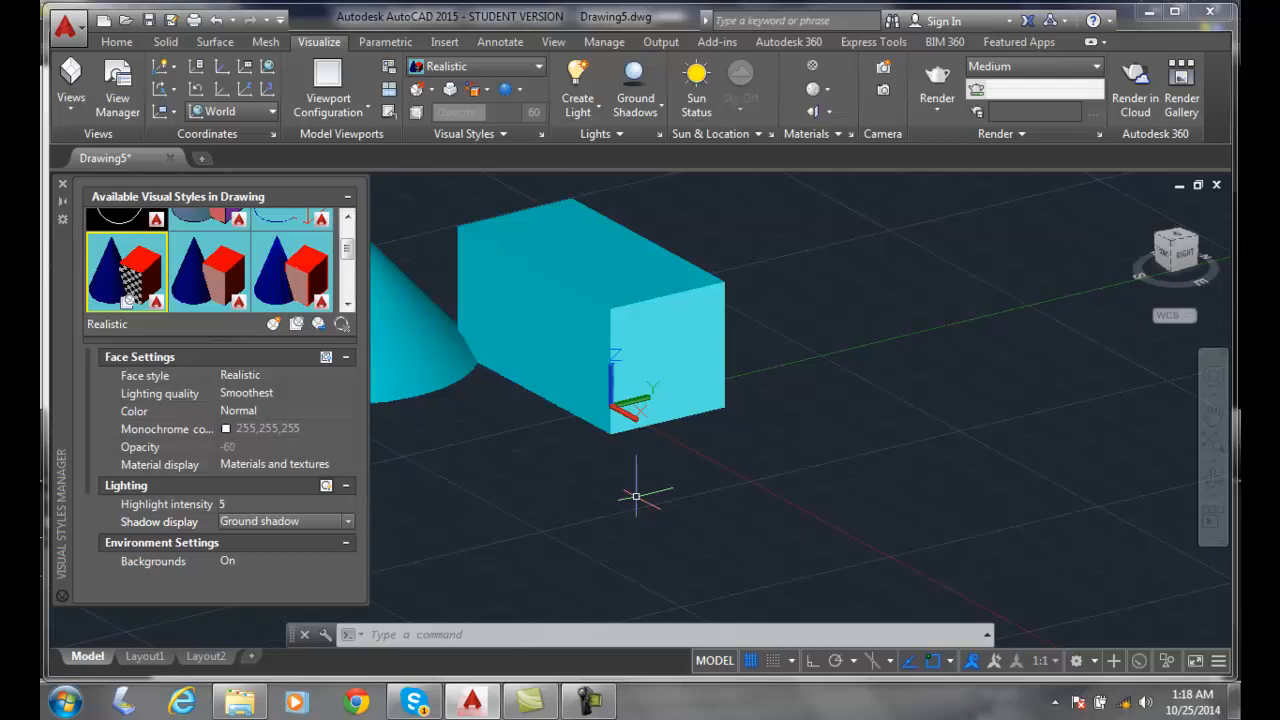
pyautogui.moveTo(648, 492)
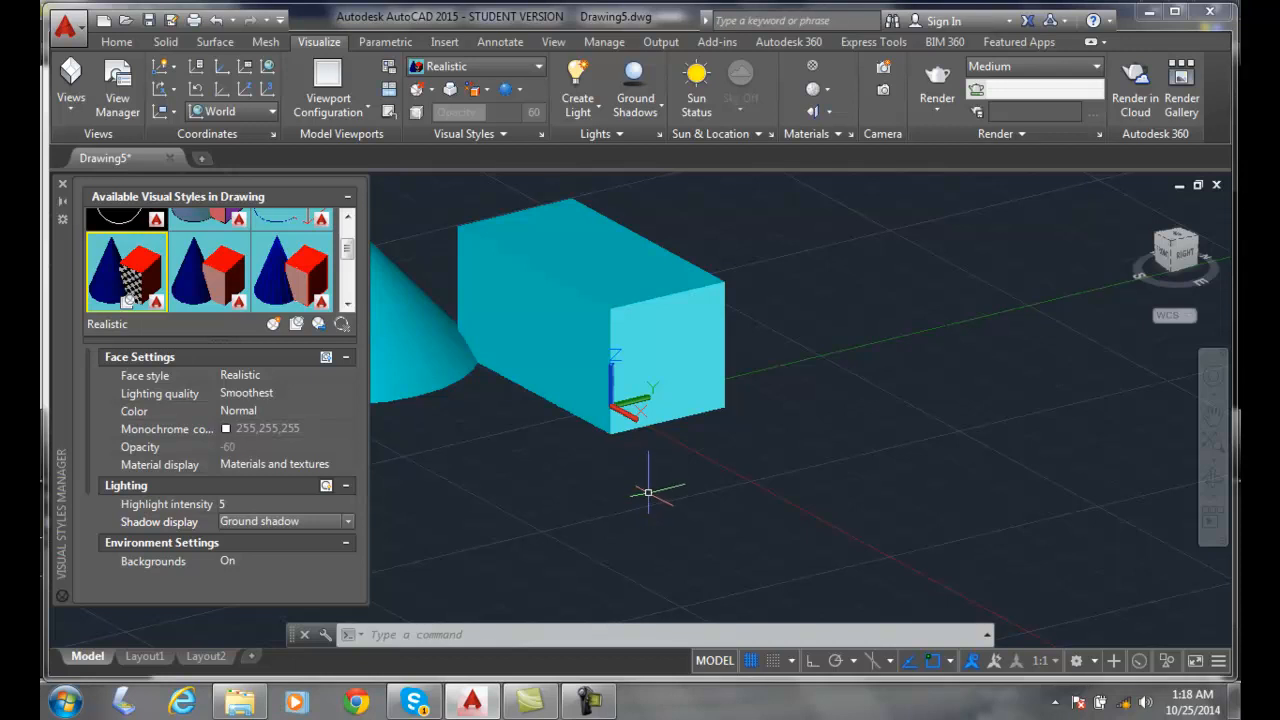
pyautogui.moveTo(648, 475)
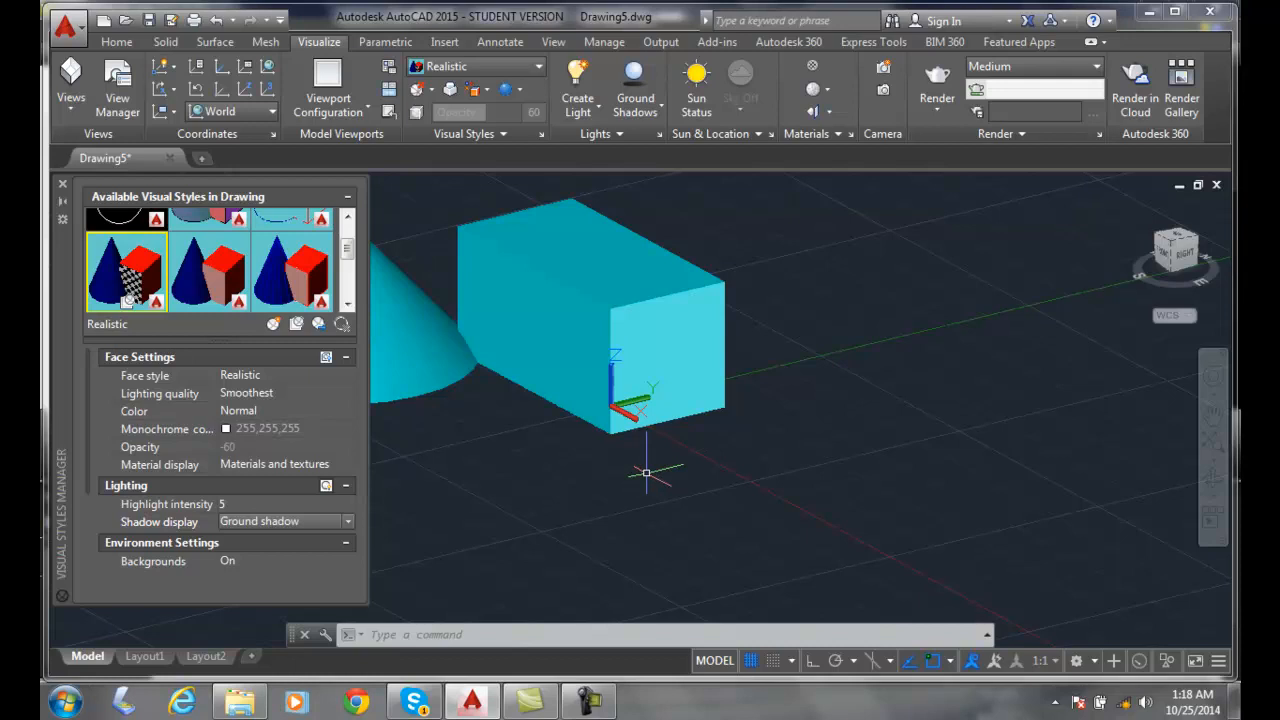
# Step: Switch the shadow display to Mapped Object shadows, giving Full Shadows in the ribbon
pyautogui.click(347, 521)
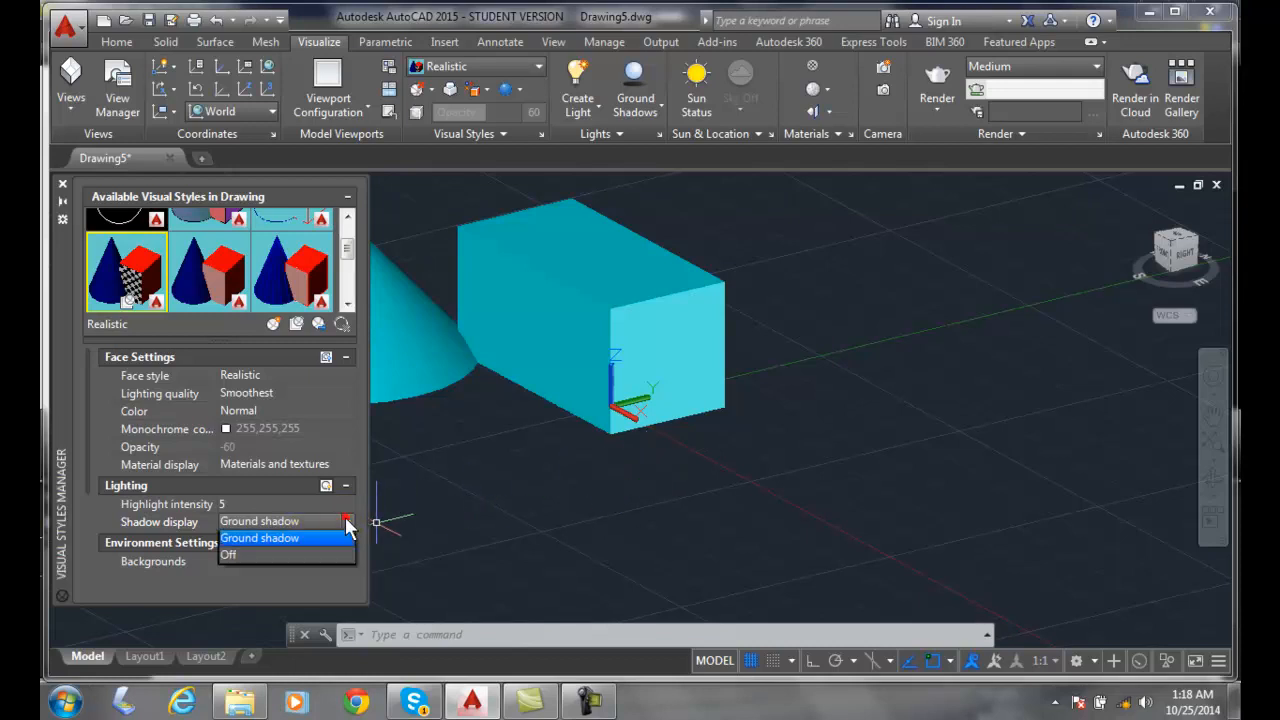
pyautogui.click(280, 521)
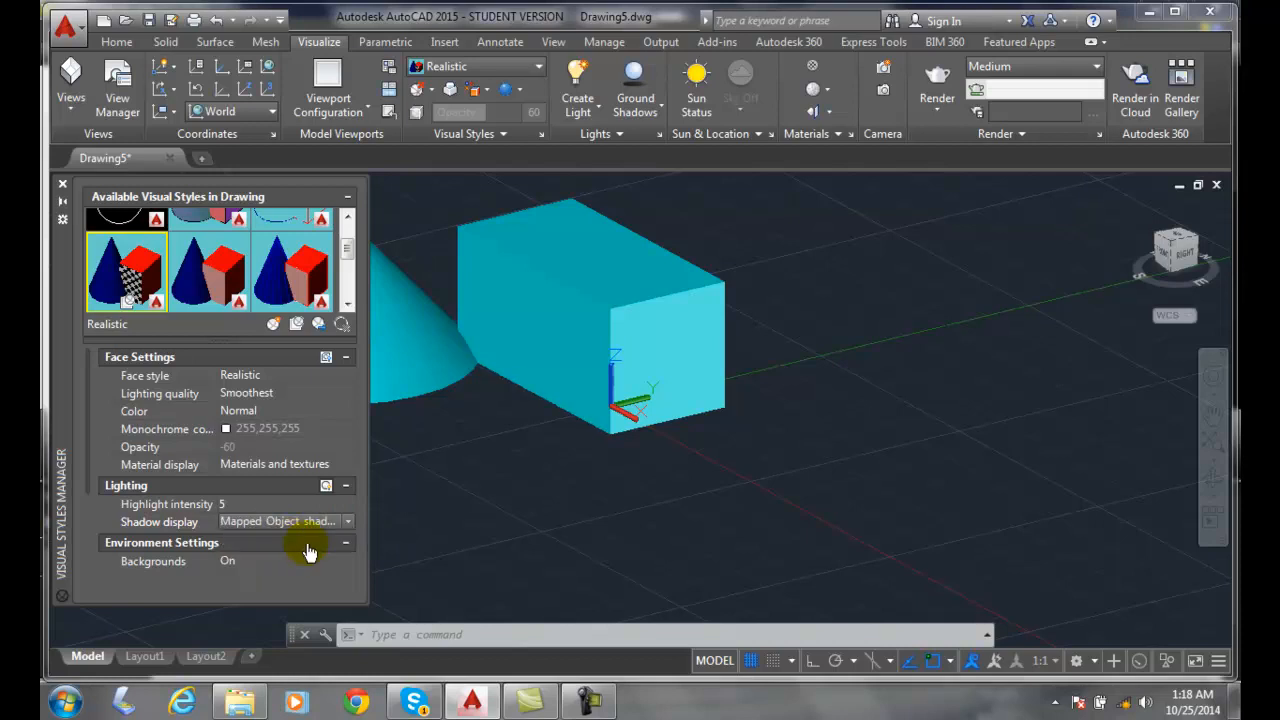
pyautogui.click(635, 90)
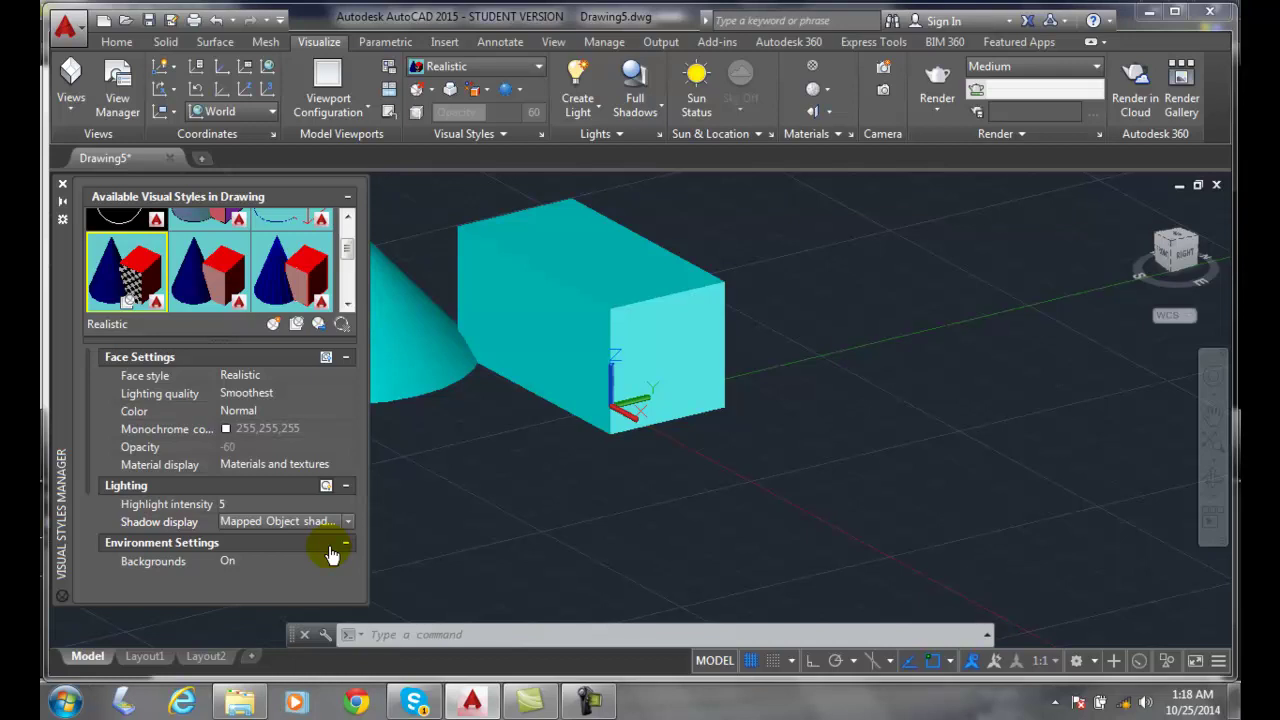
pyautogui.moveTo(413, 538)
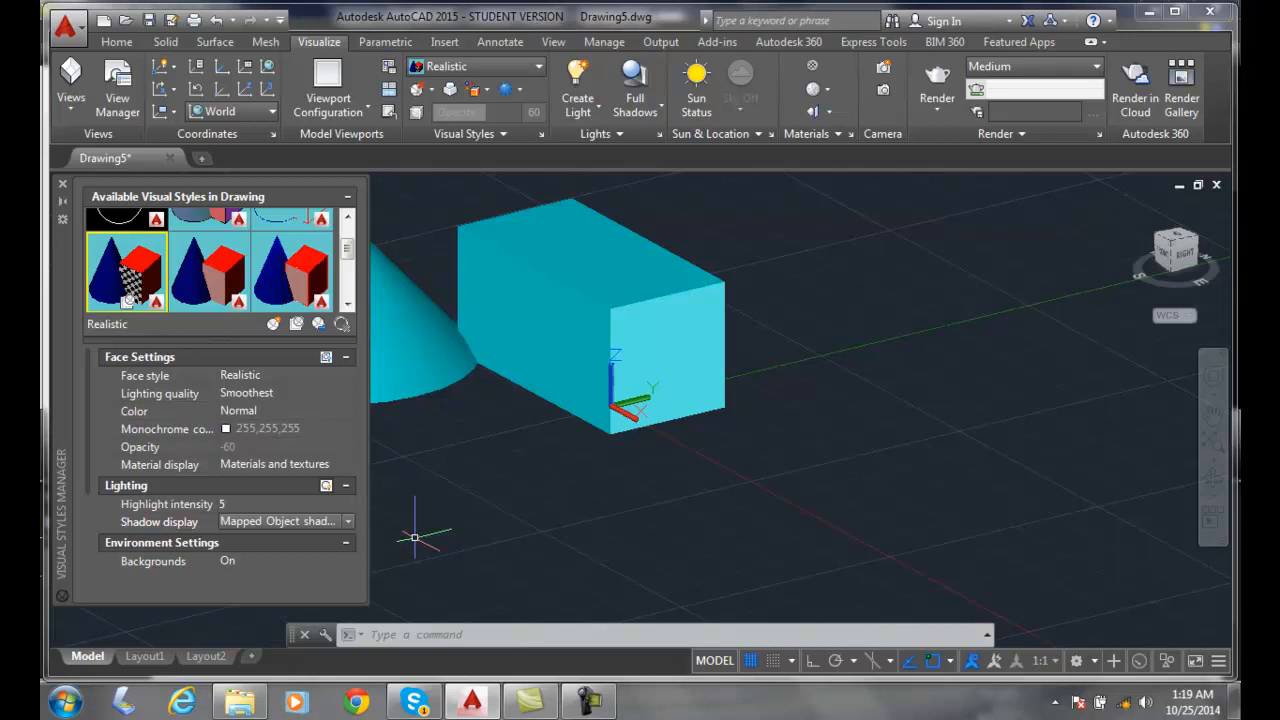
pyautogui.moveTo(993, 443)
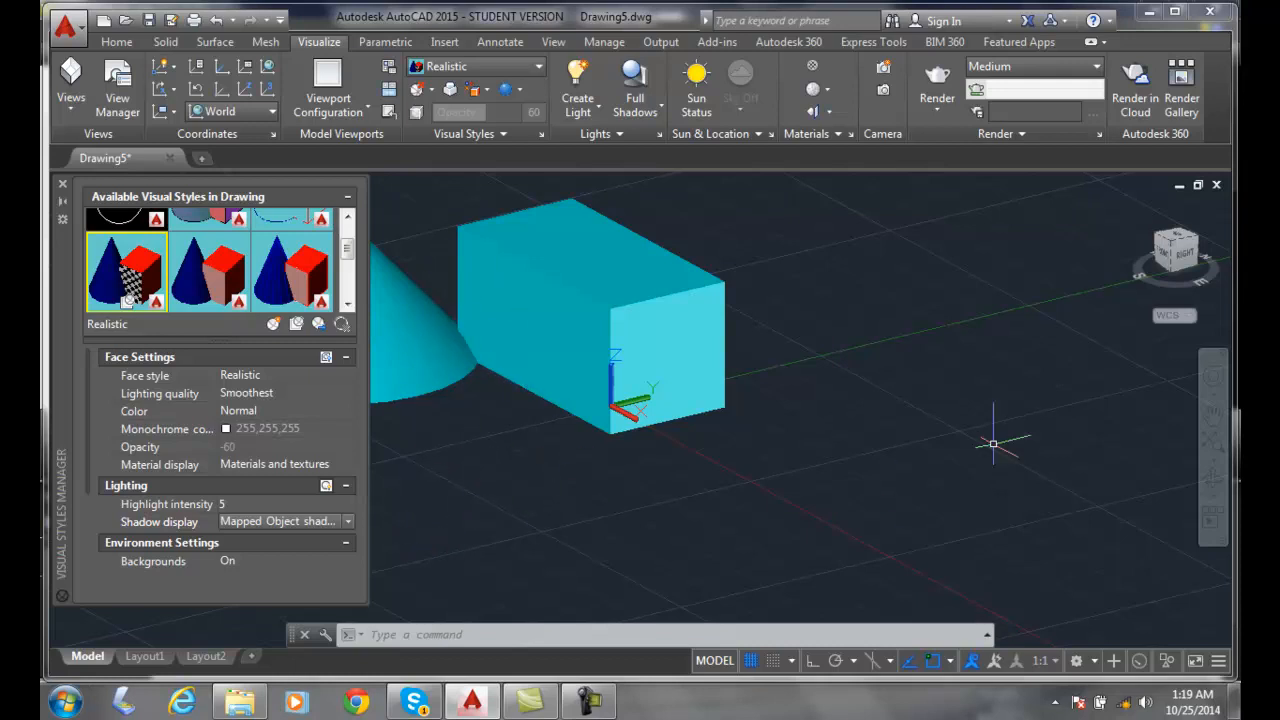
pyautogui.moveTo(1050, 403)
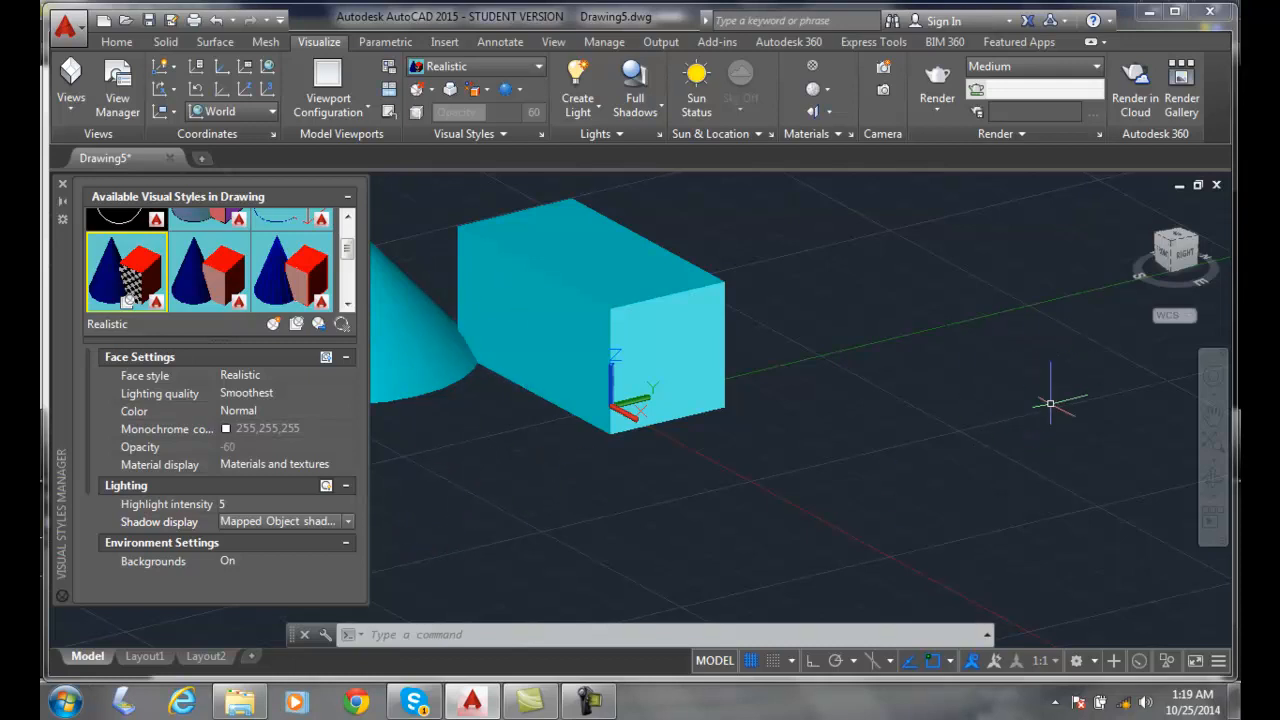
pyautogui.moveTo(1007, 383)
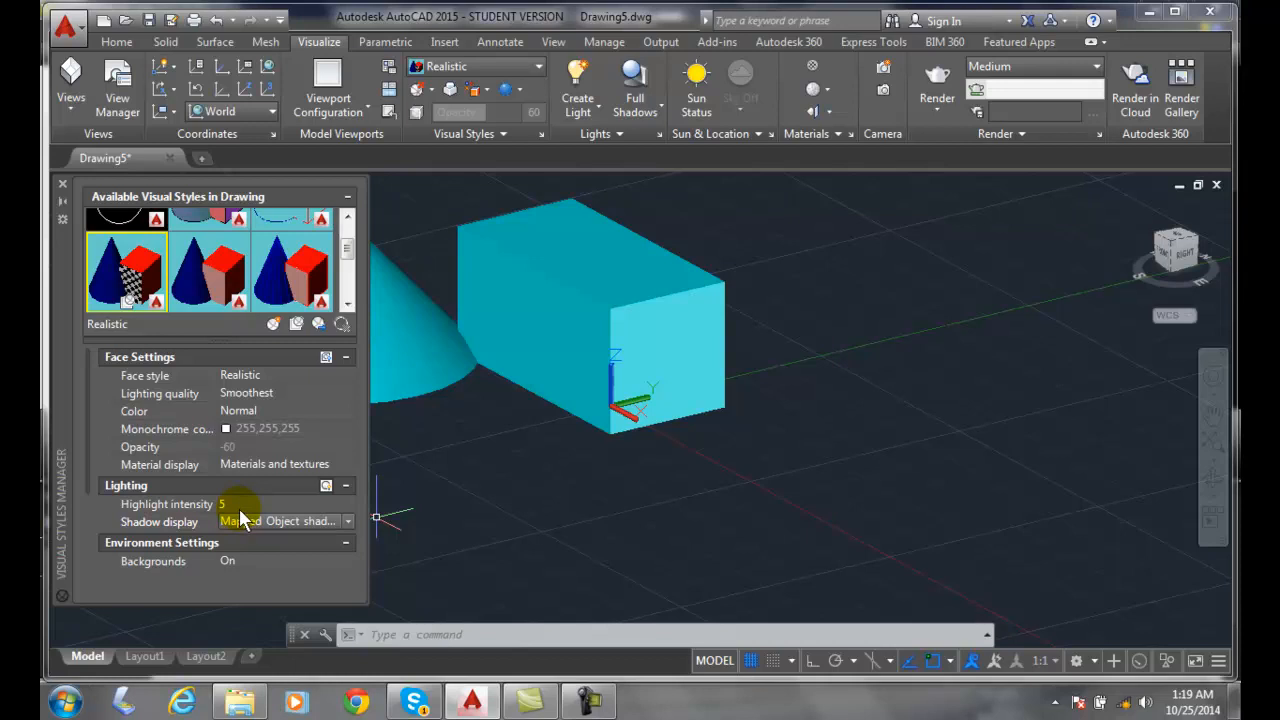
pyautogui.moveTo(260, 525)
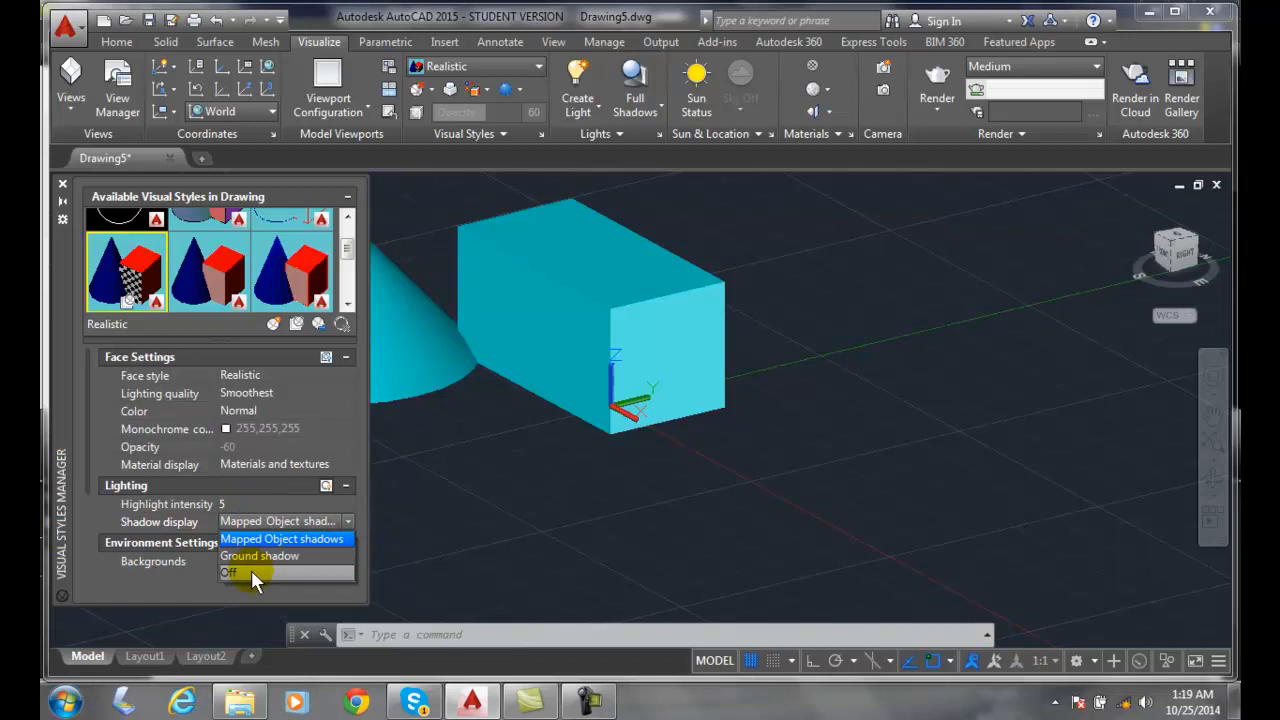
# Step: Set shadow display to Off, leaving No Shadows in the ribbon
pyautogui.click(229, 572)
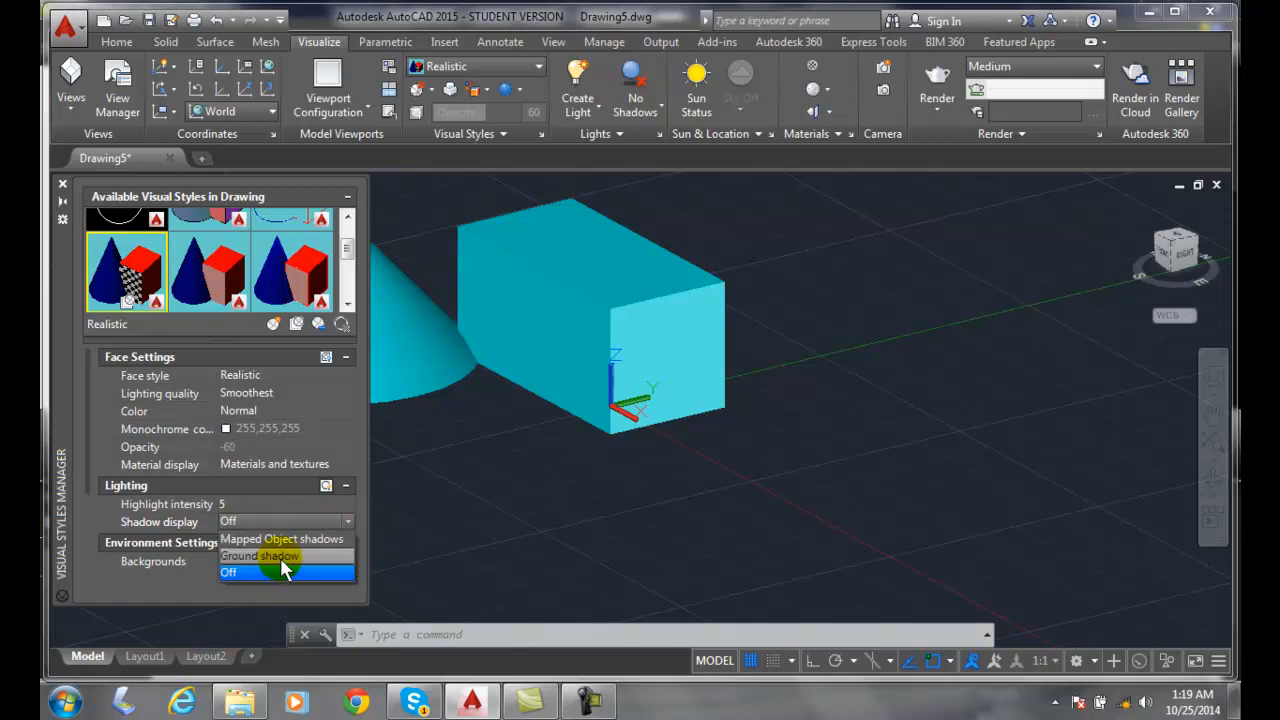
pyautogui.moveTo(300, 540)
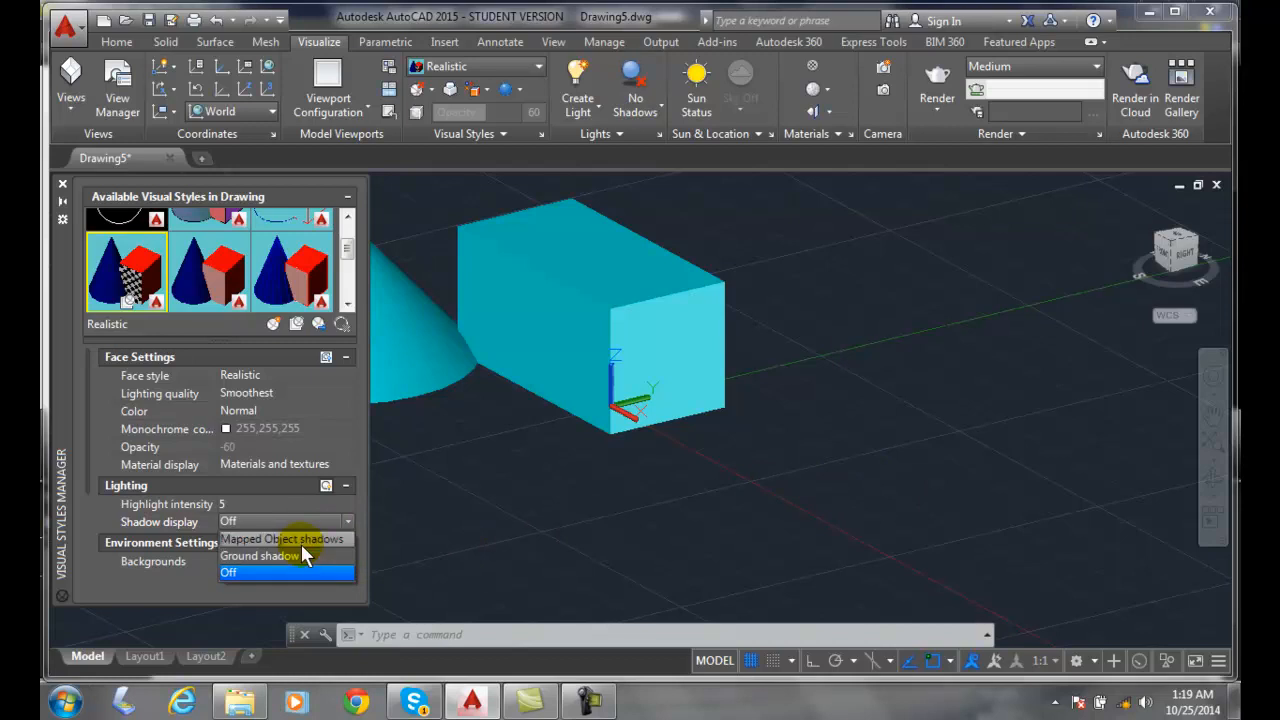